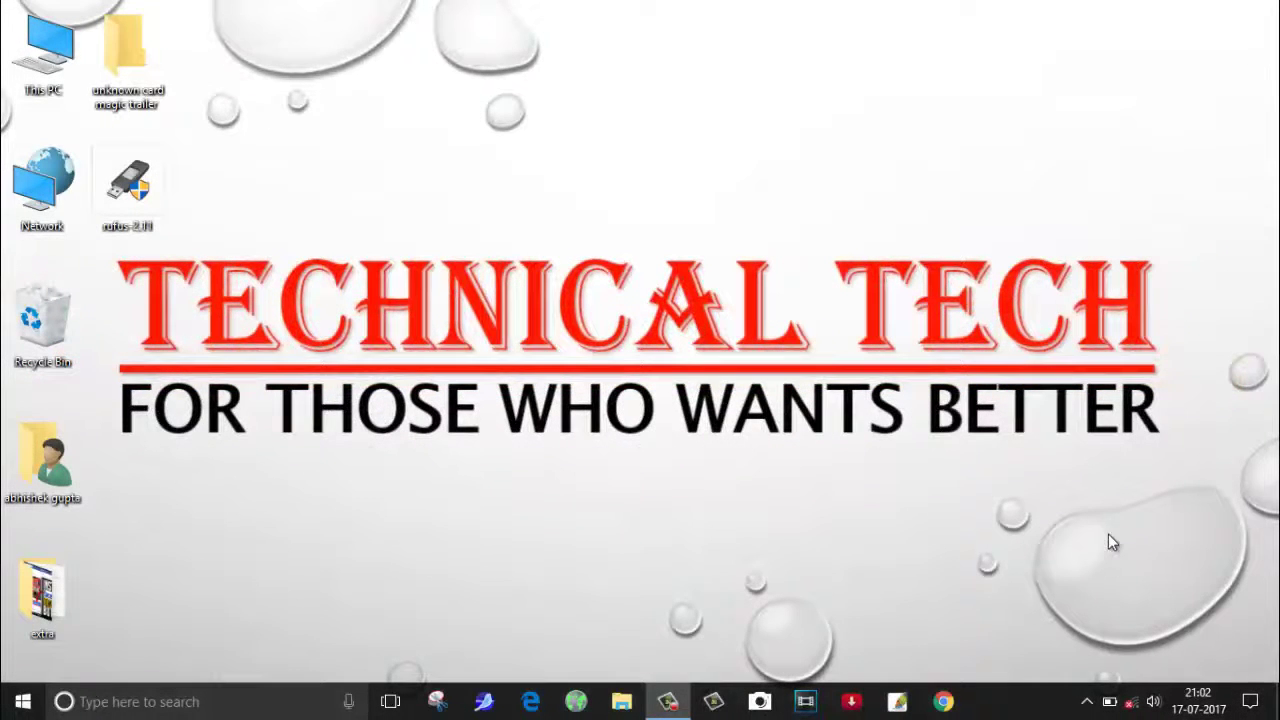
# Launch Rufus 2.11 from its desktop shortcut with Pan Drive (D:) as the device
pyautogui.click(128, 185)
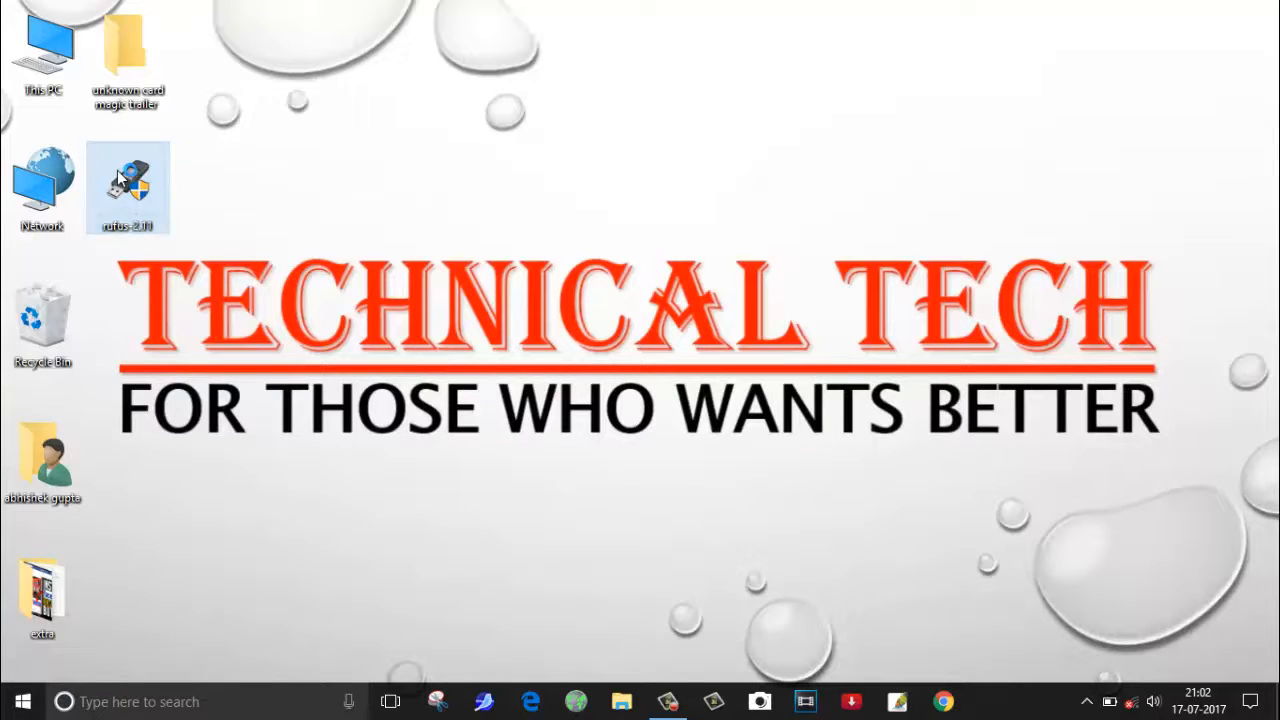
pyautogui.doubleClick(128, 187)
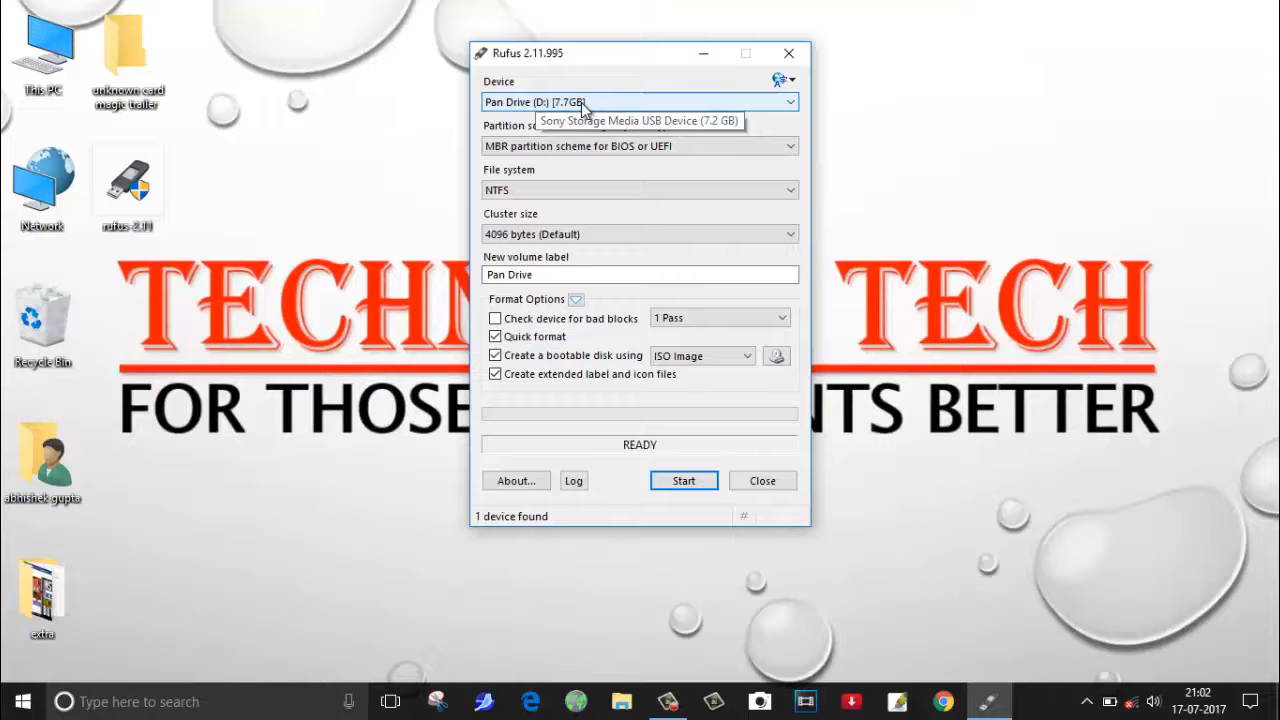
pyautogui.moveTo(605, 118)
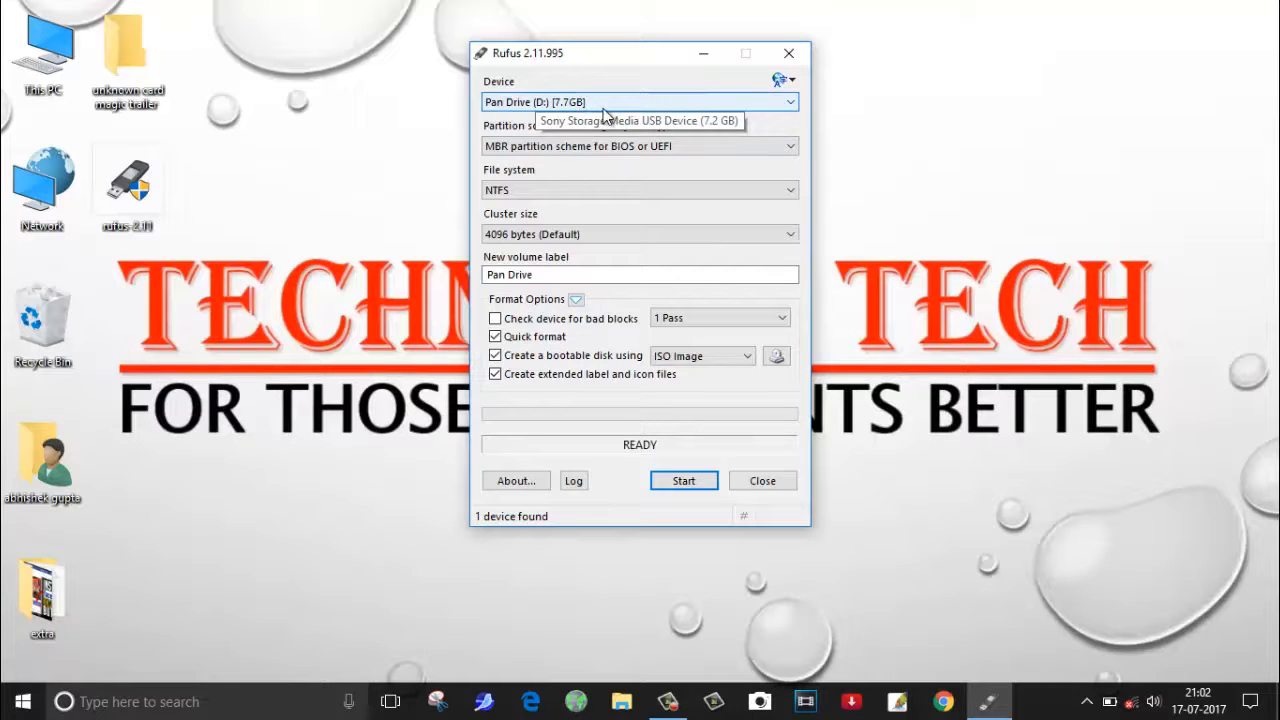
pyautogui.moveTo(400, 283)
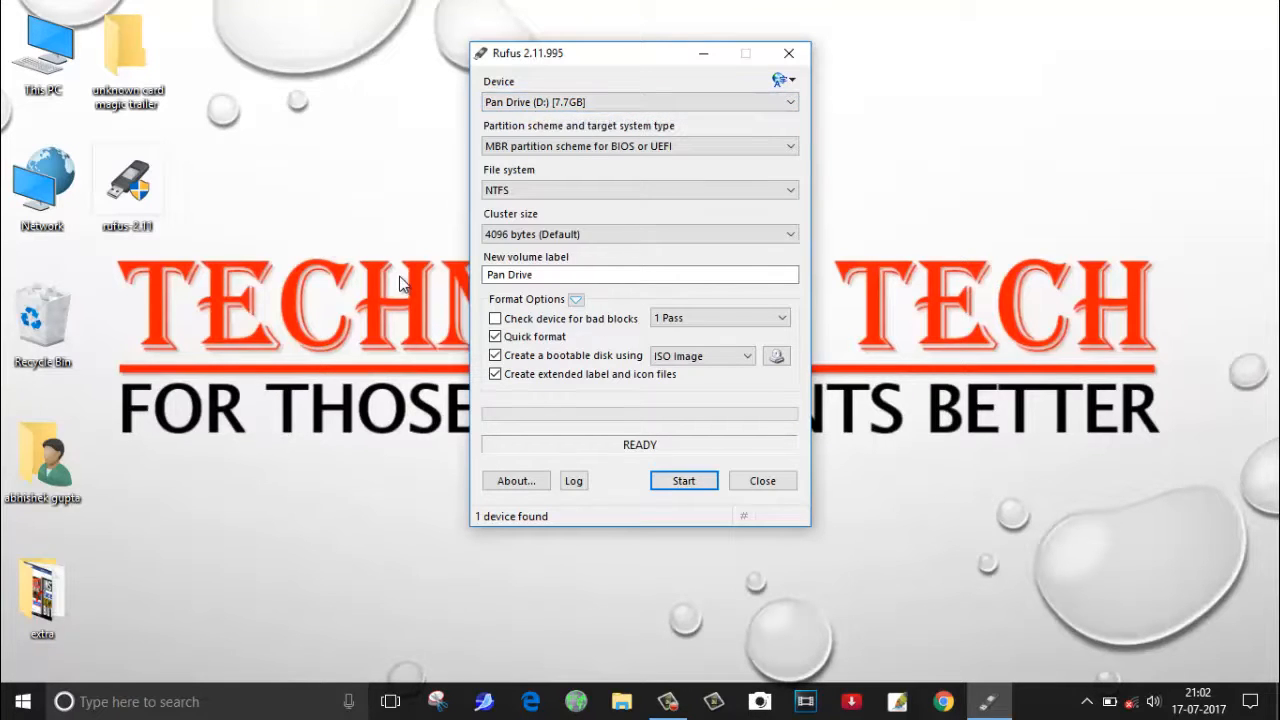
pyautogui.moveTo(765, 363)
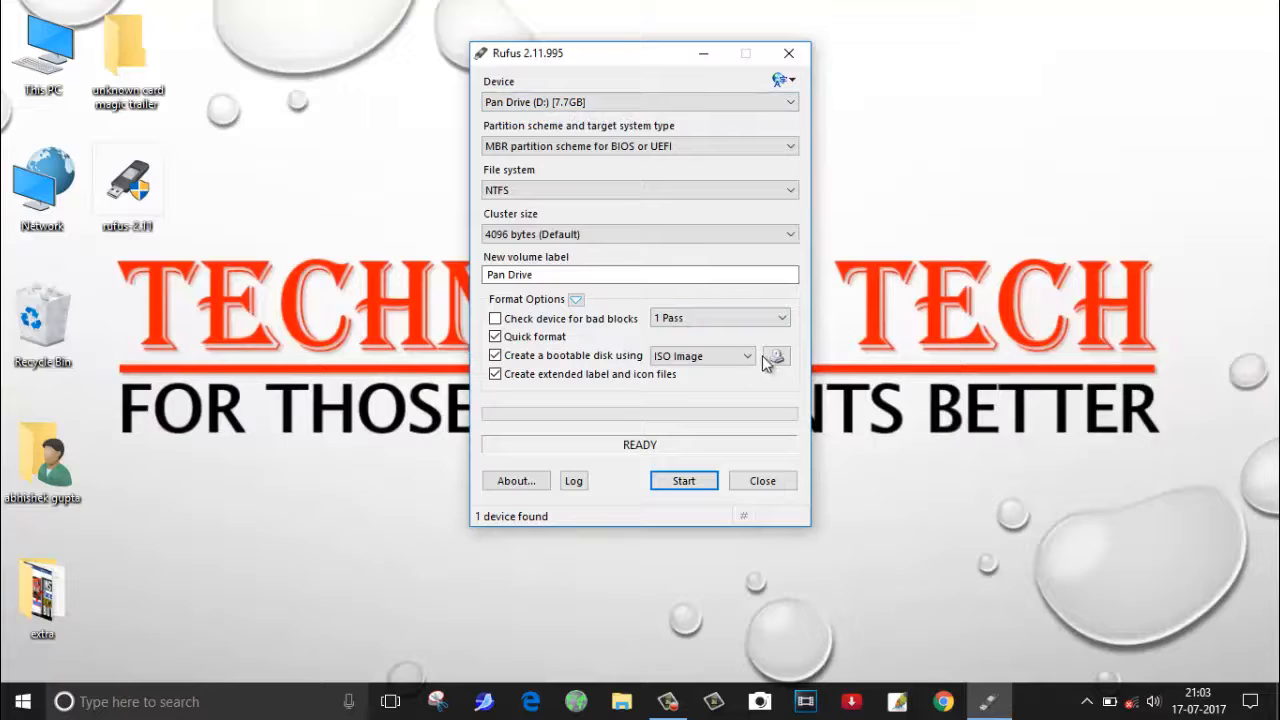
pyautogui.moveTo(703, 356)
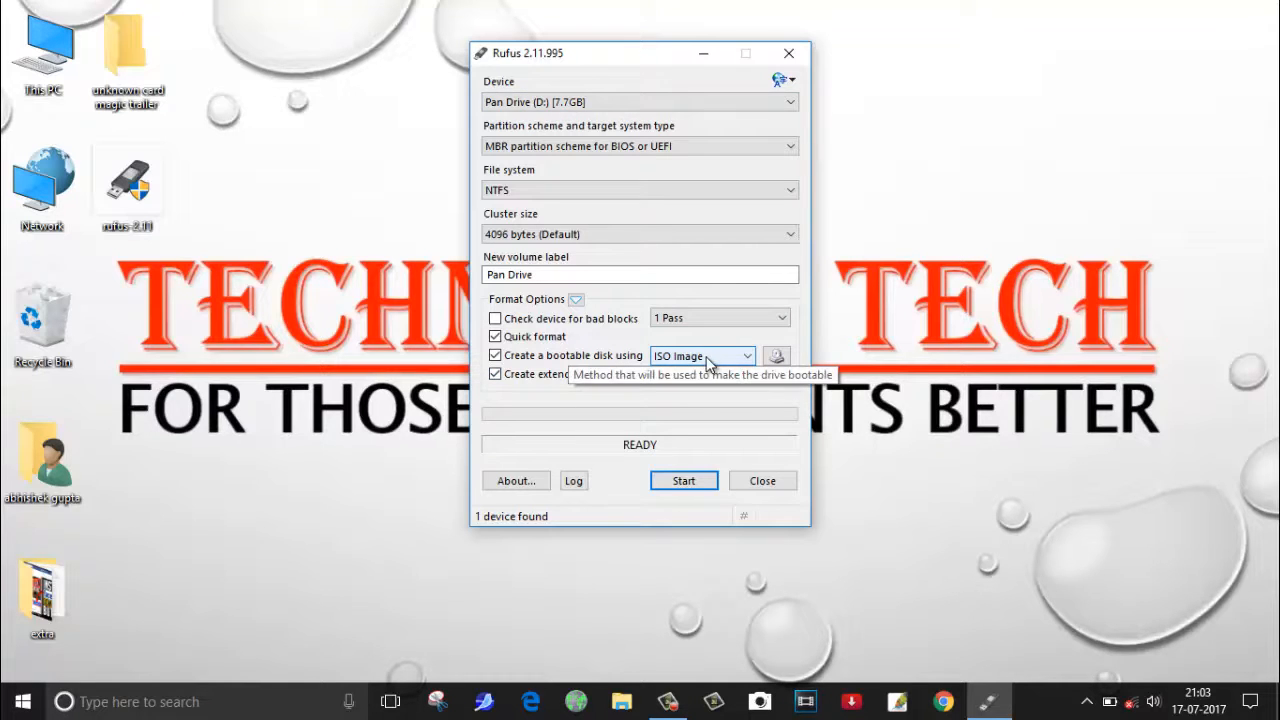
pyautogui.moveTo(777, 356)
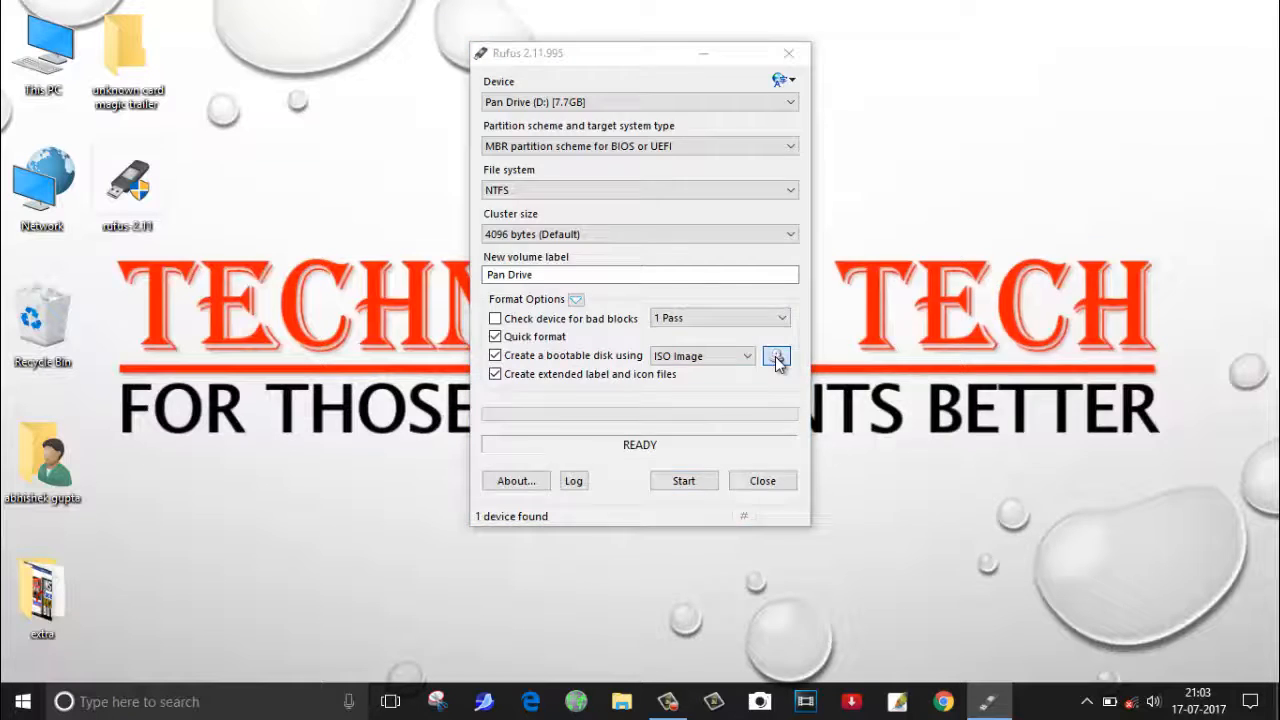
# Select the ISO from F:\SOFTWARES\OS Image\win 7 (all in one) as the boot image
pyautogui.click(777, 356)
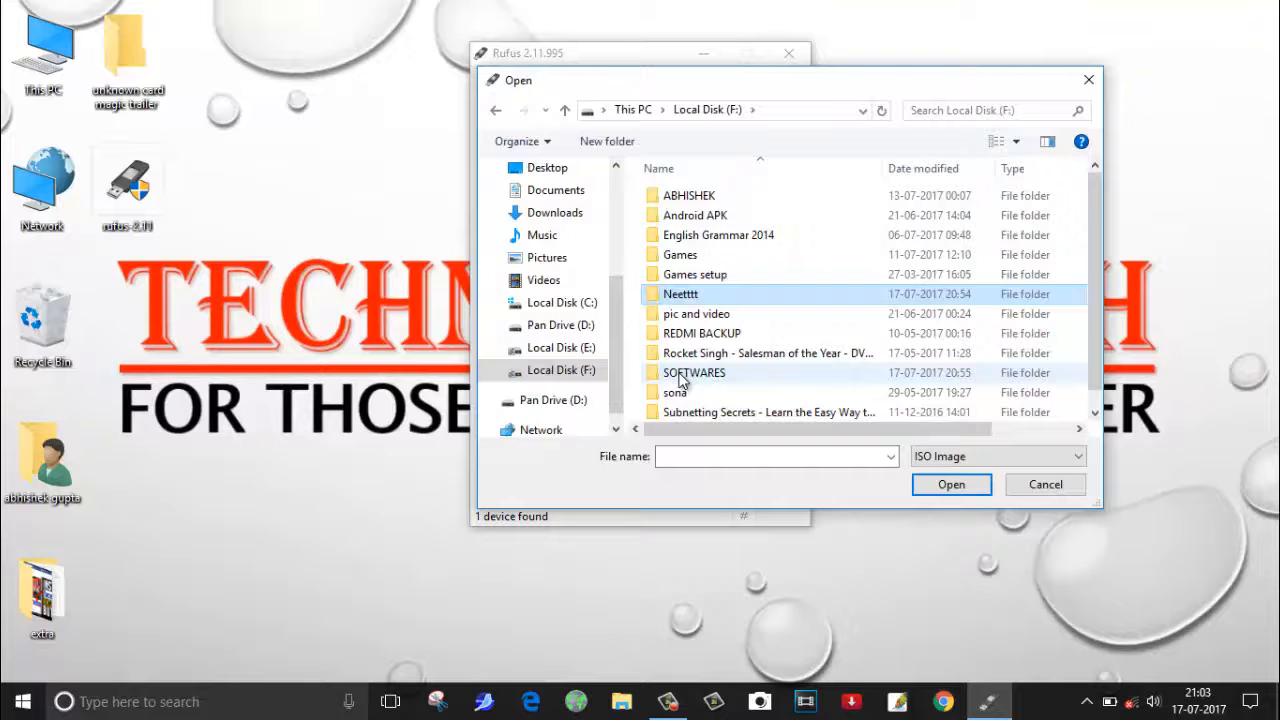
pyautogui.doubleClick(693, 372)
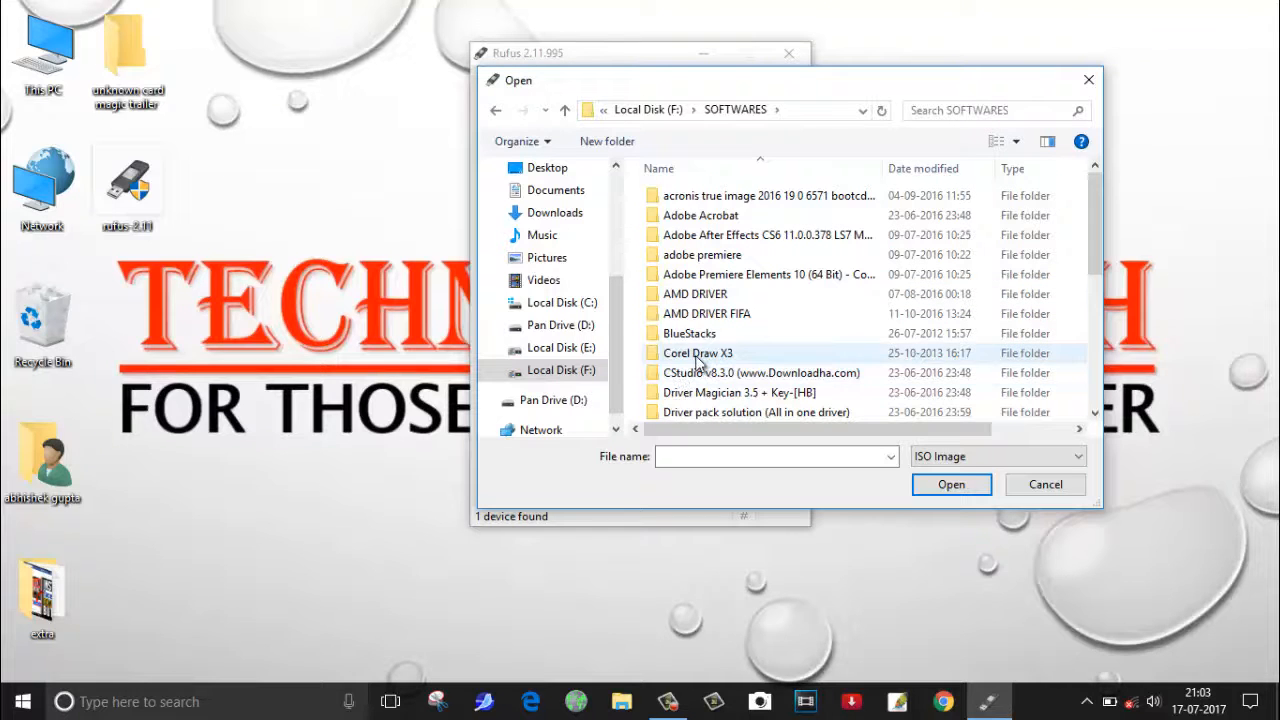
pyautogui.scroll(-3)
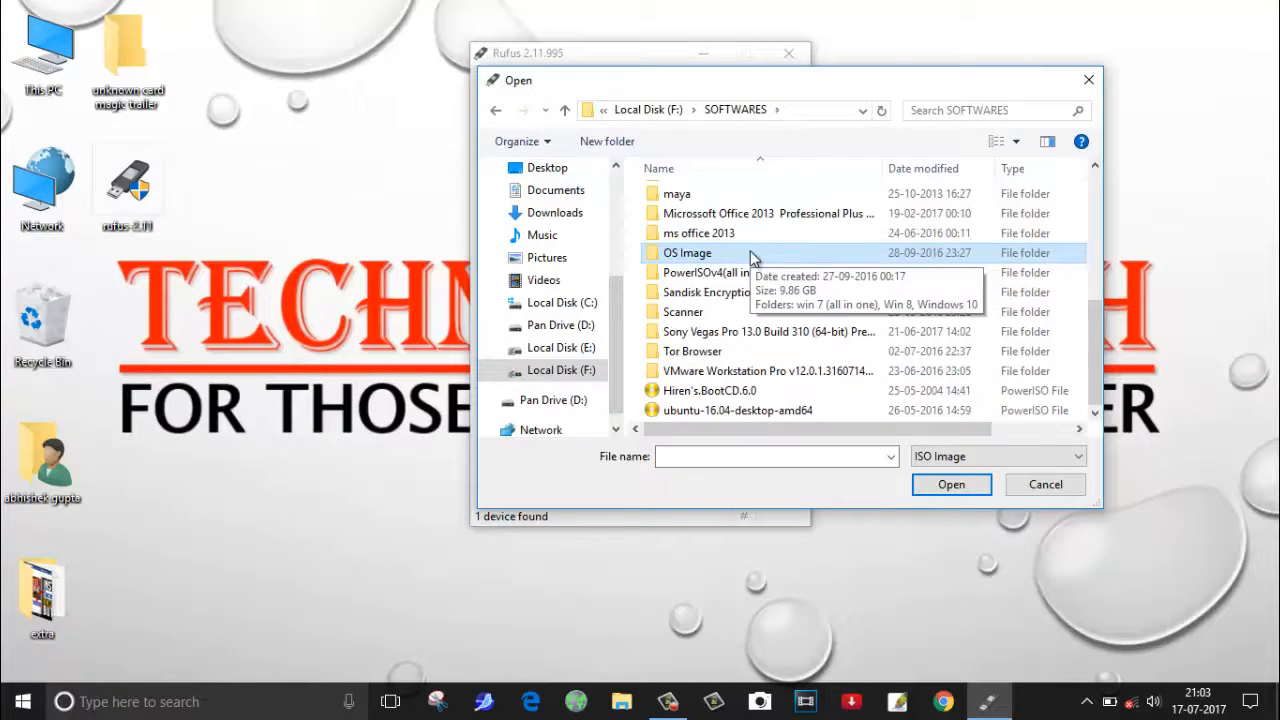
pyautogui.doubleClick(687, 252)
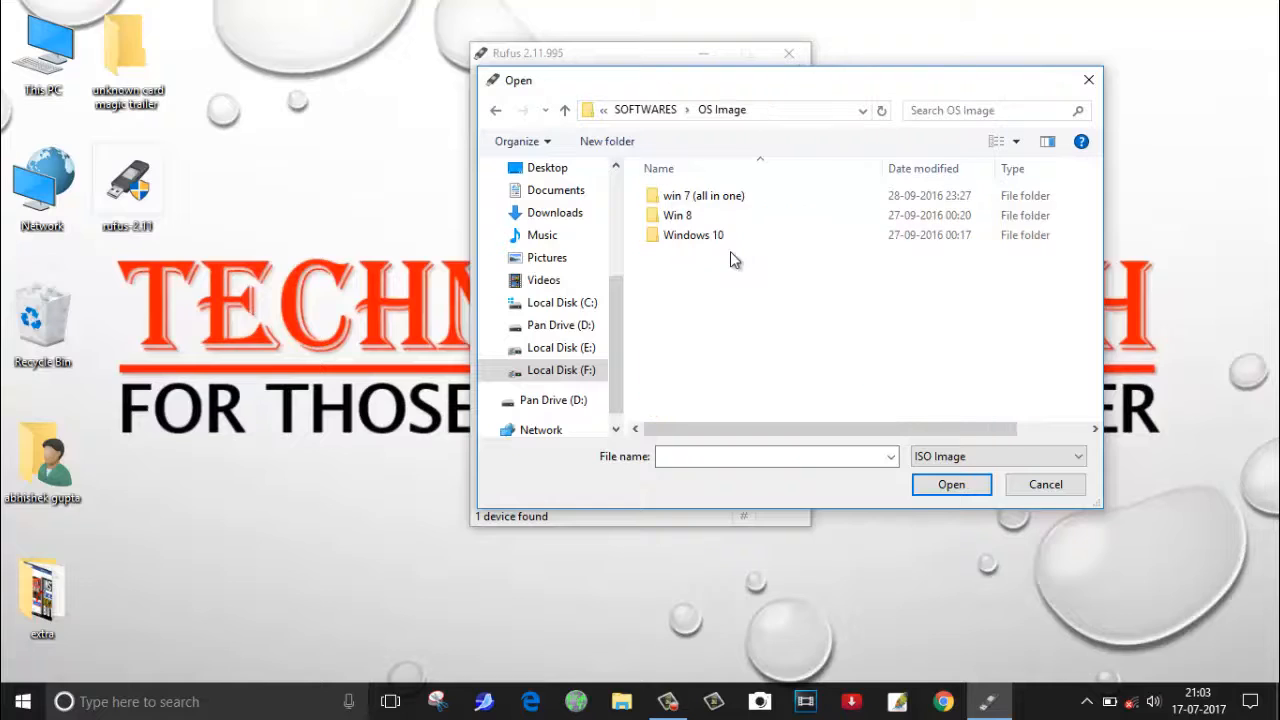
pyautogui.click(693, 234)
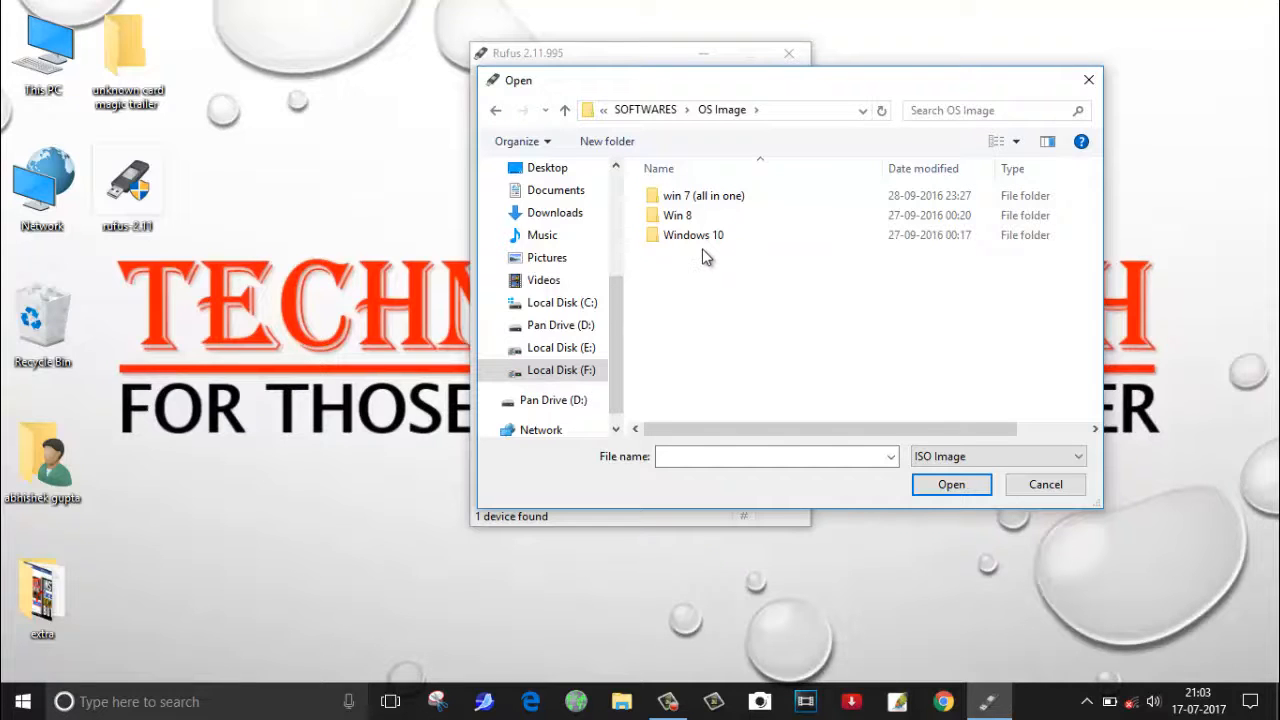
pyautogui.click(693, 235)
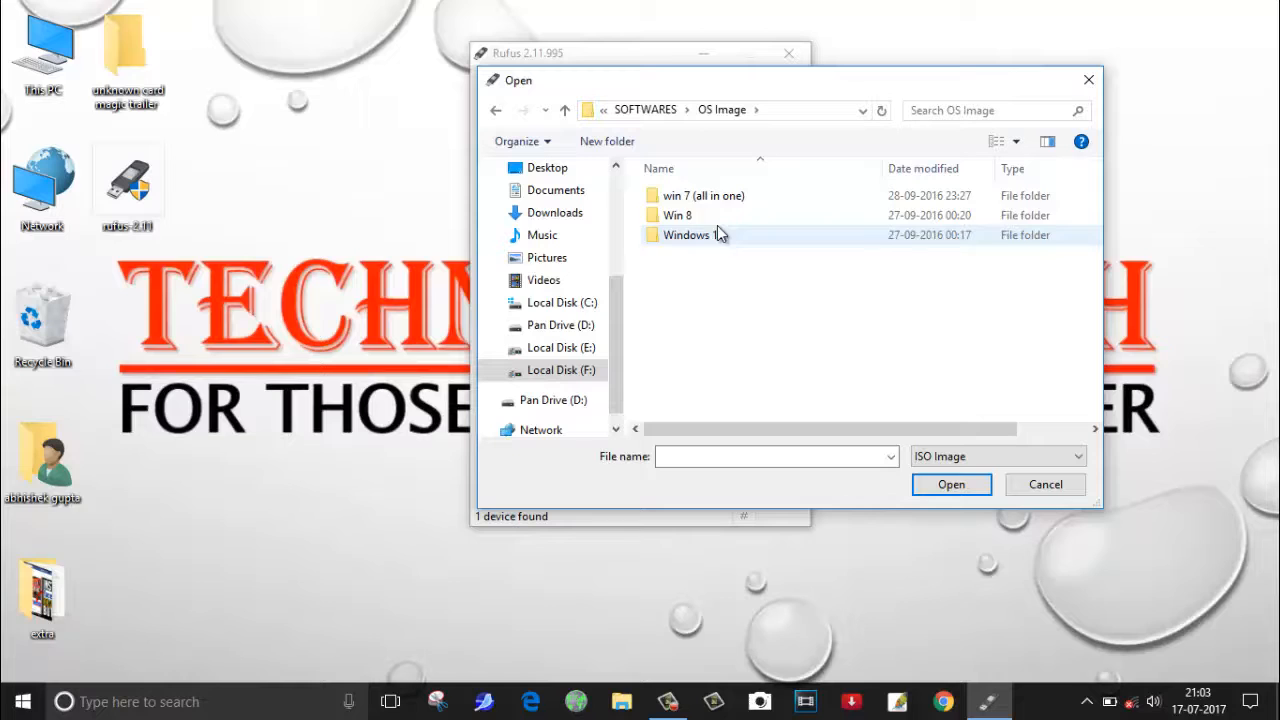
pyautogui.doubleClick(703, 195)
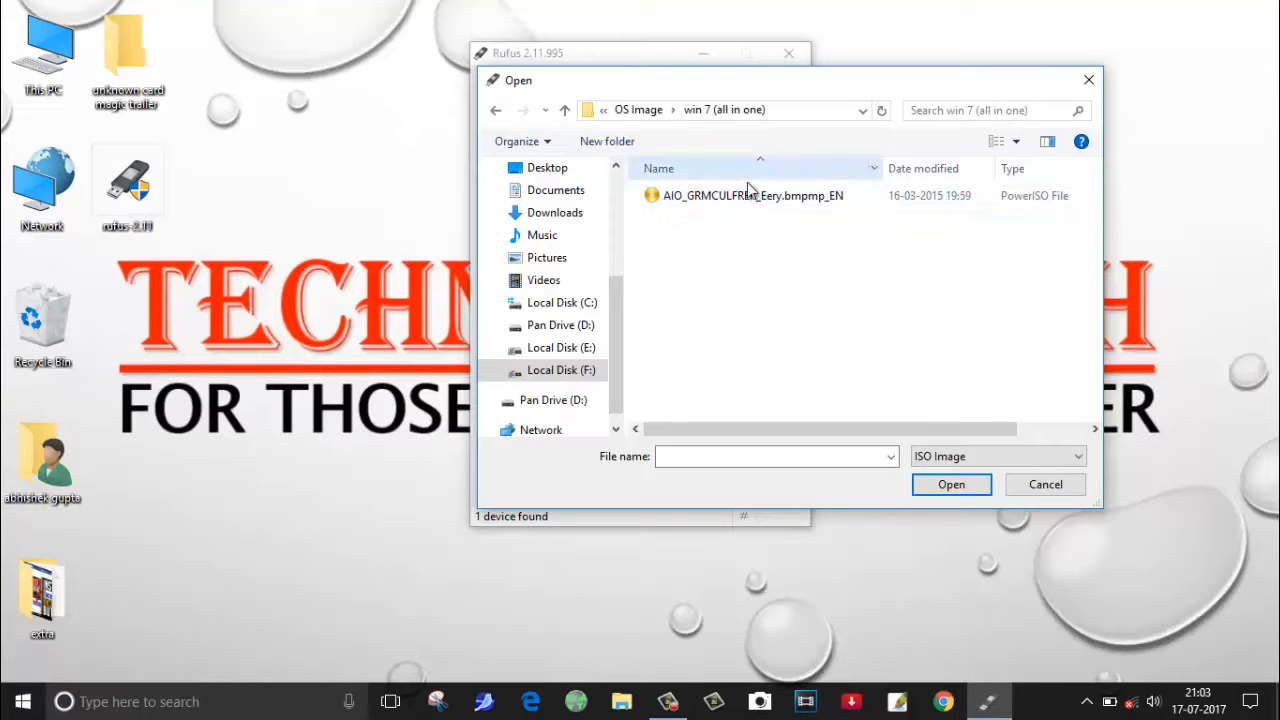
pyautogui.click(752, 195)
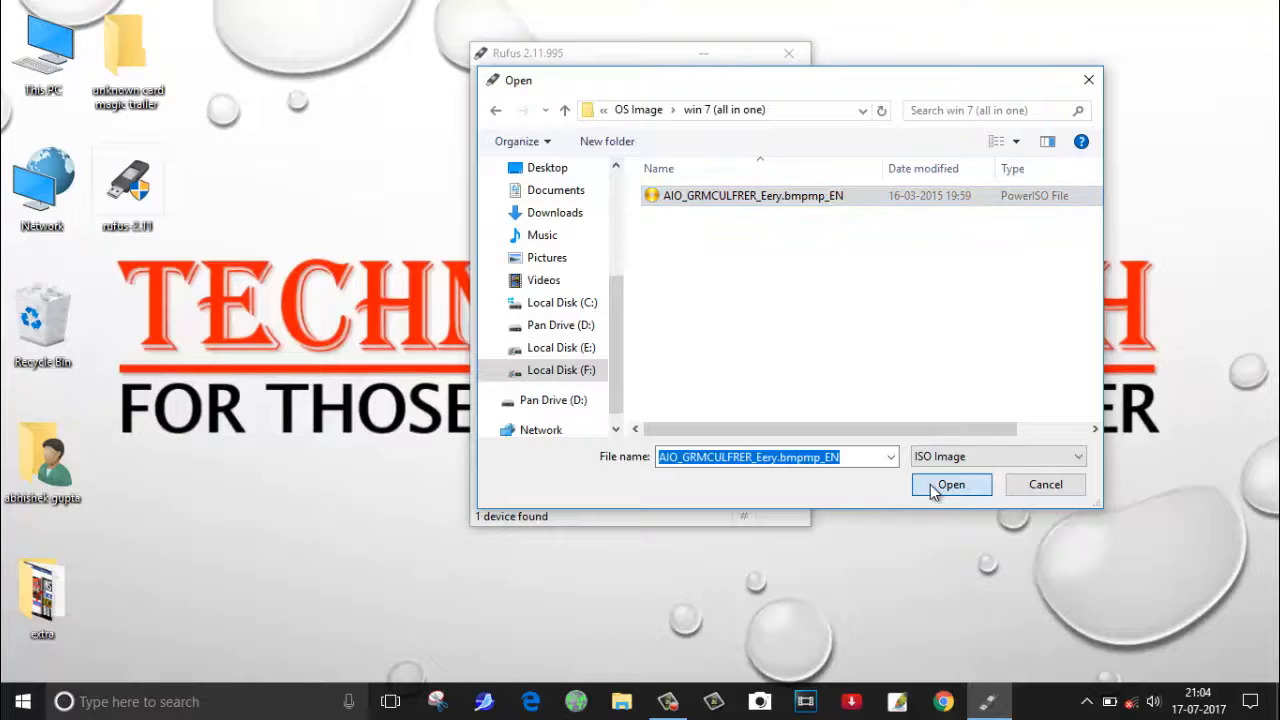
pyautogui.click(950, 484)
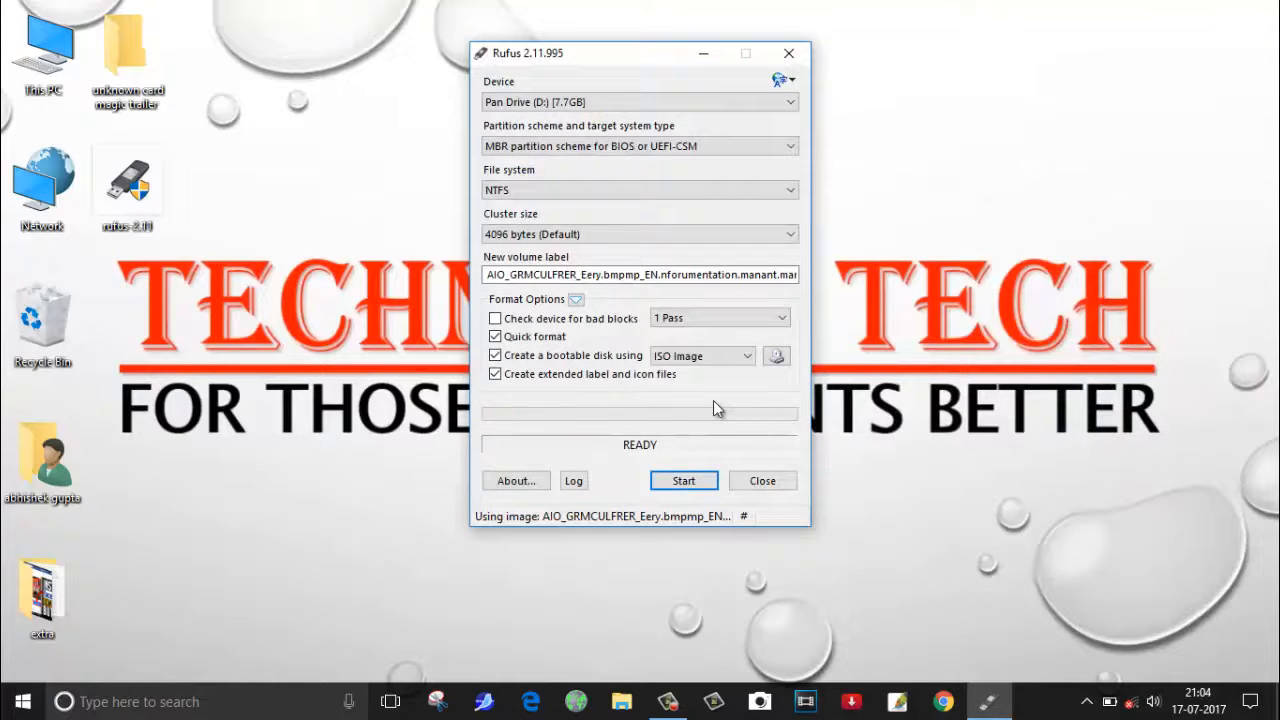
pyautogui.moveTo(655, 458)
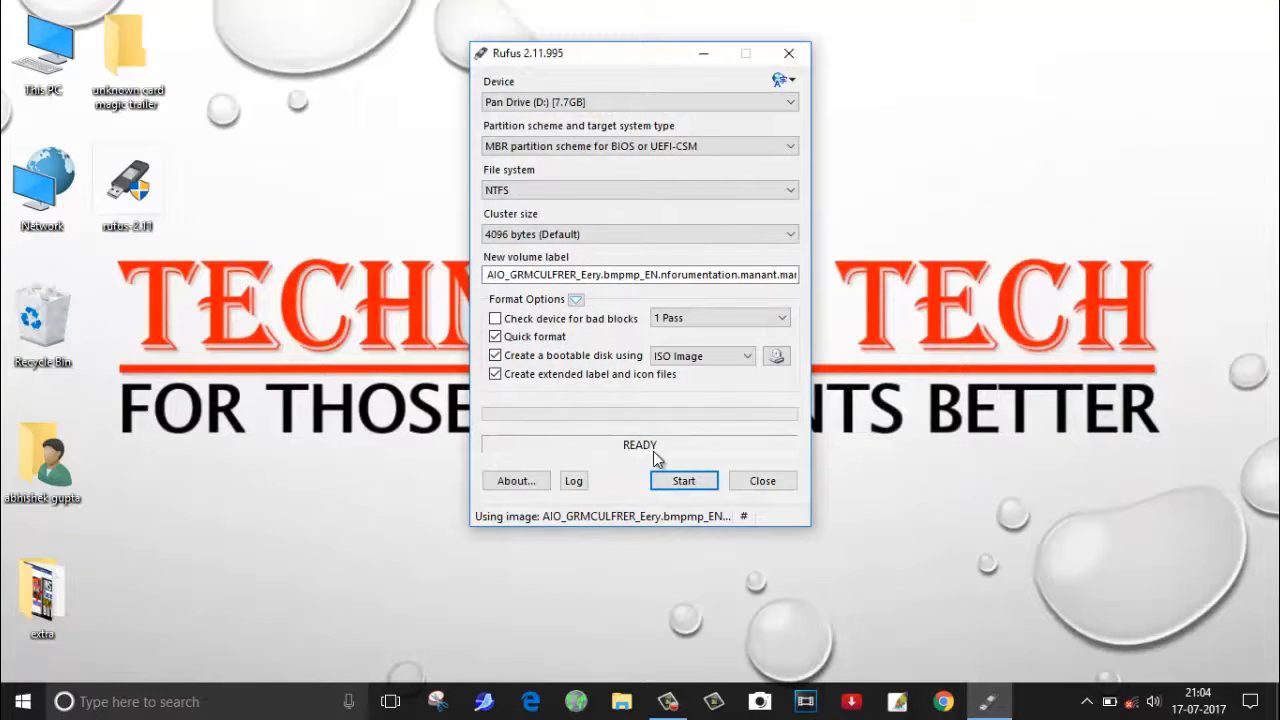
pyautogui.moveTo(684, 481)
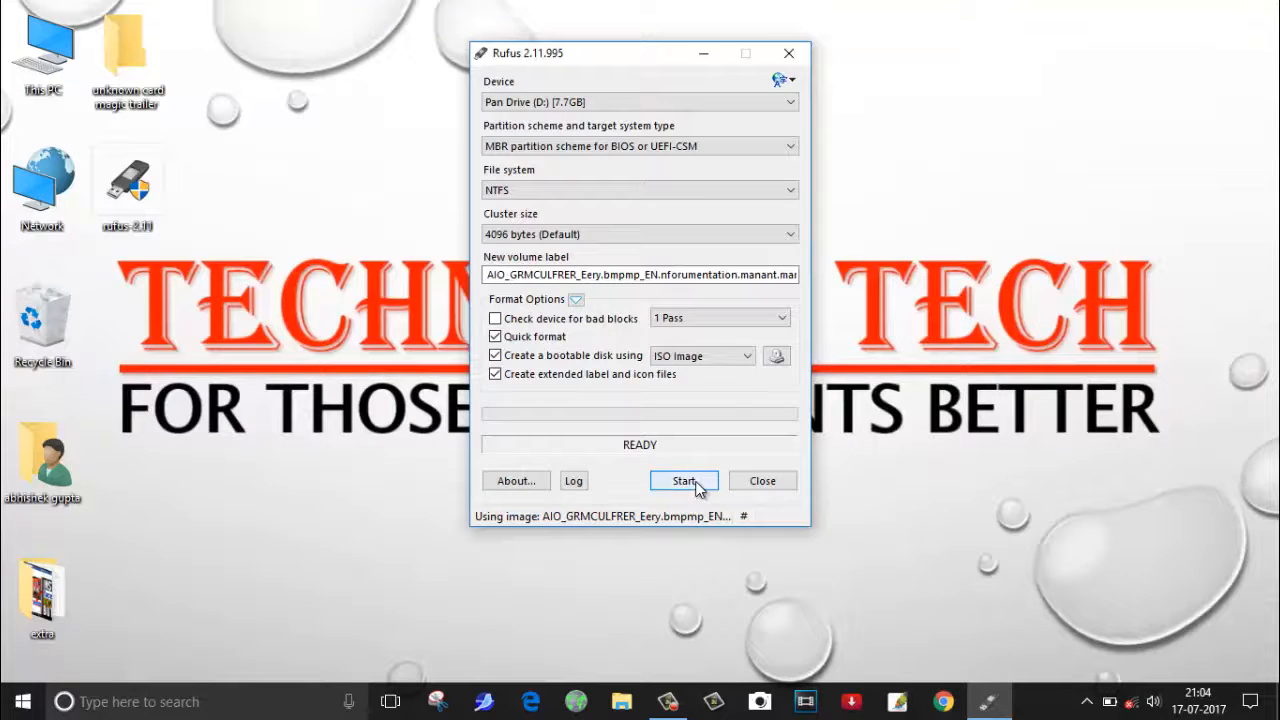
# Start writing the Windows 7 image to Pan Drive (D:) and wait for READY
pyautogui.click(684, 481)
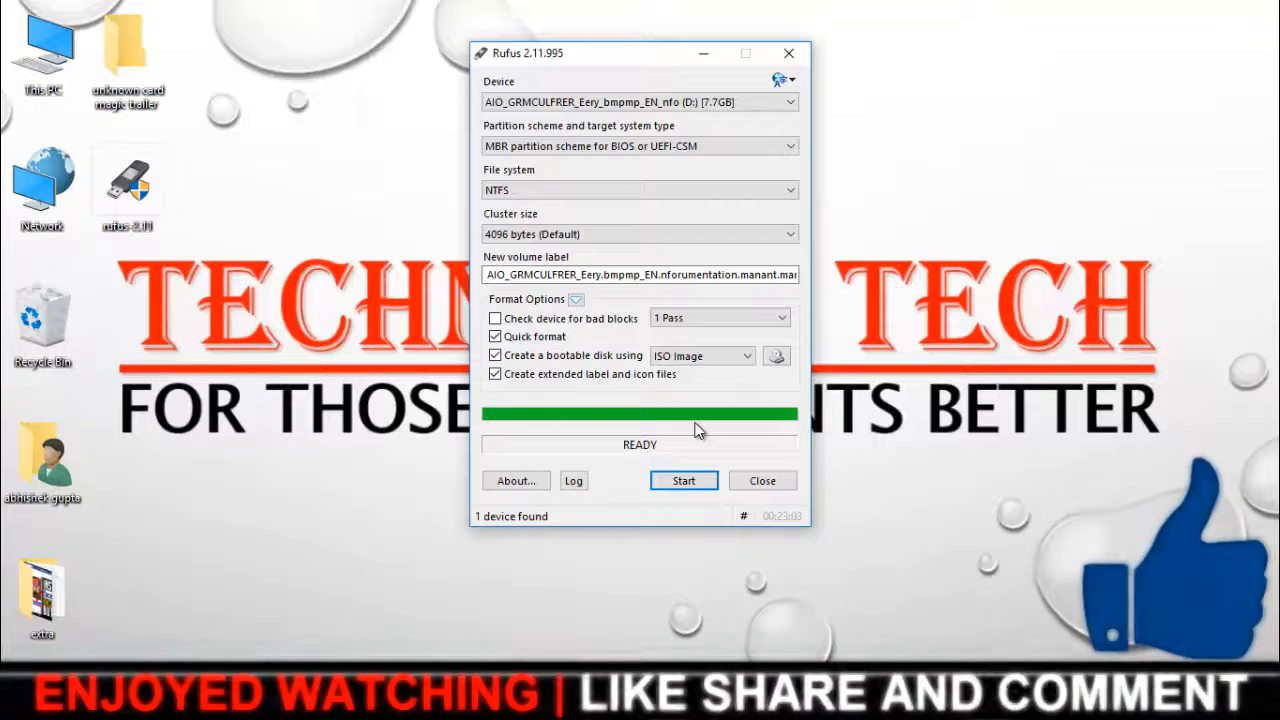
pyautogui.moveTo(640, 453)
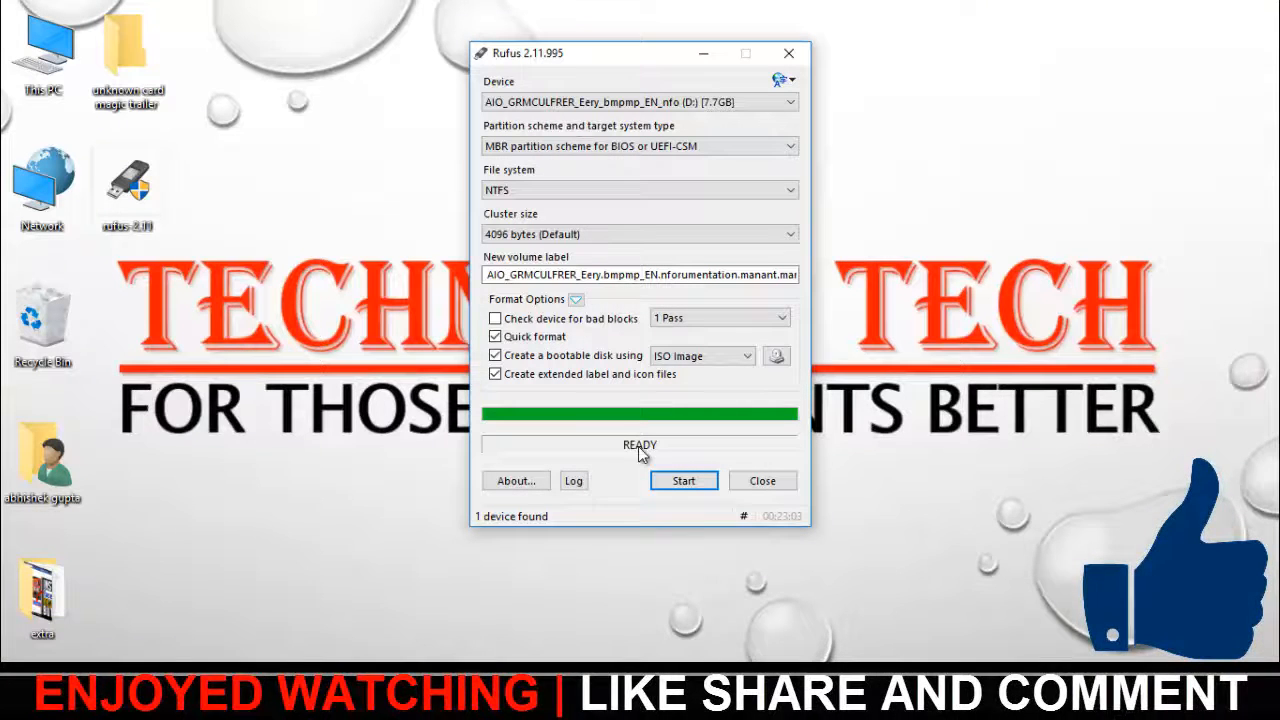
pyautogui.moveTo(680, 389)
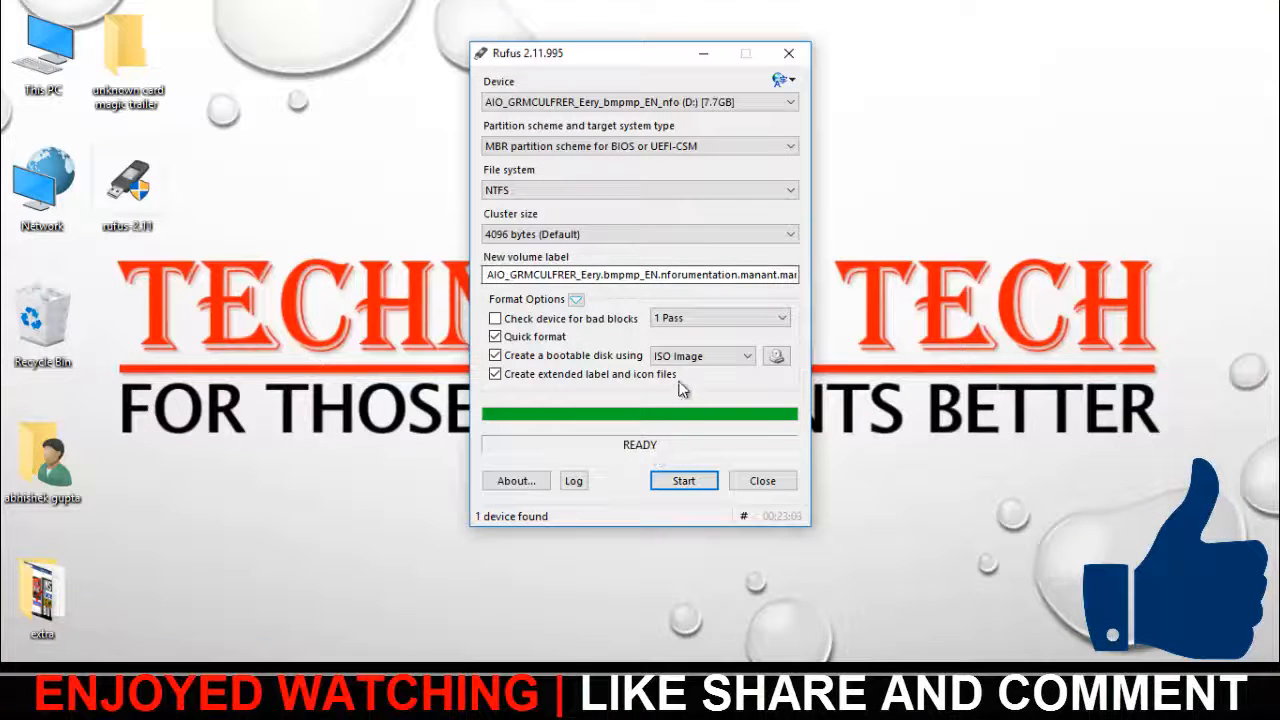
pyautogui.moveTo(698, 447)
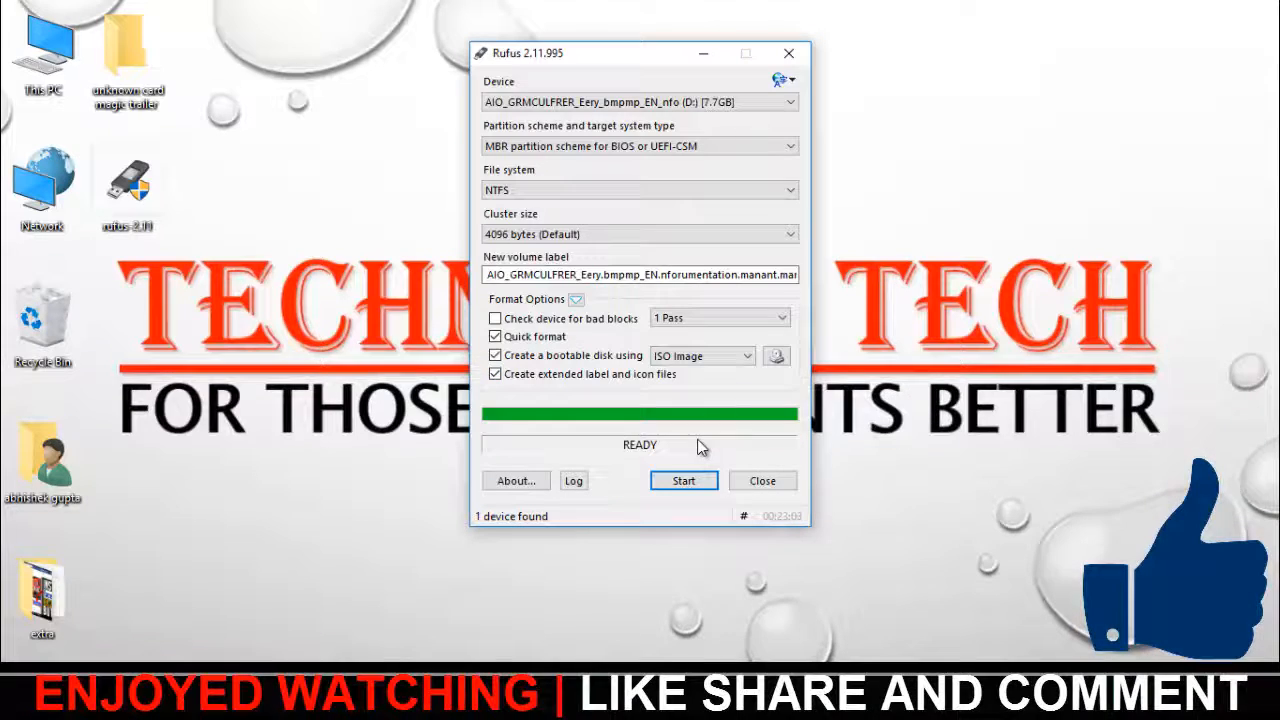